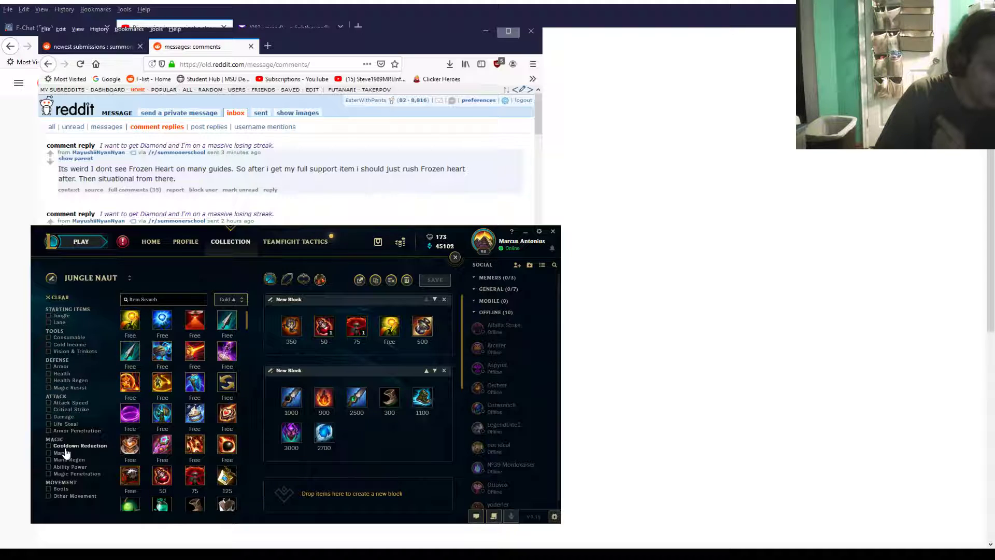
Step: Filter the Jungle Naut item list to Mana items and scroll through the results
click(49, 453)
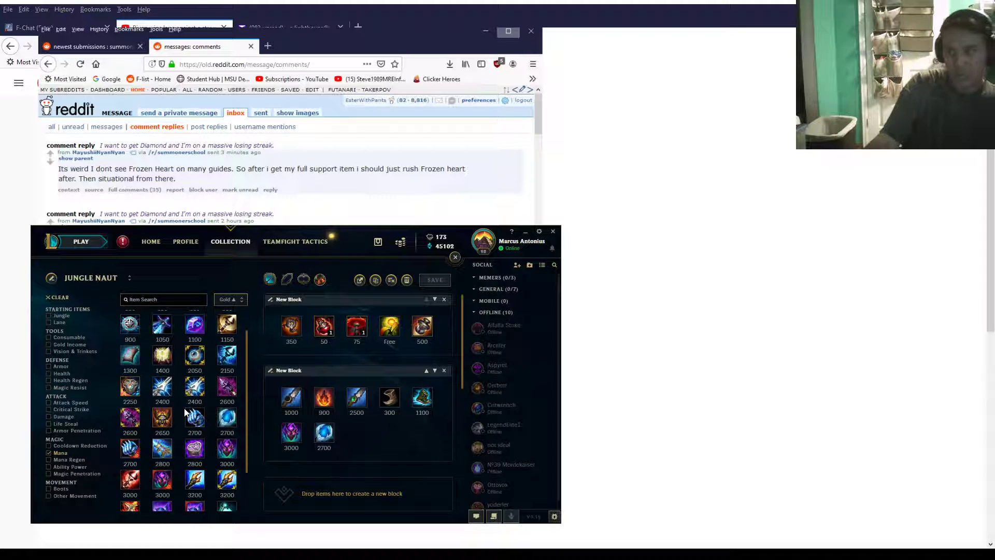
mouse_move(161, 417)
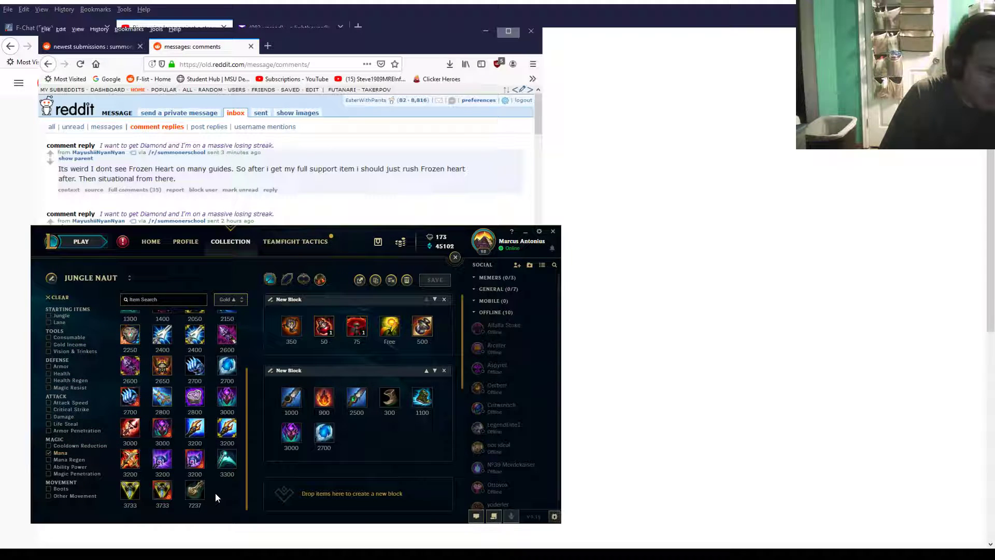
scroll(down, 3)
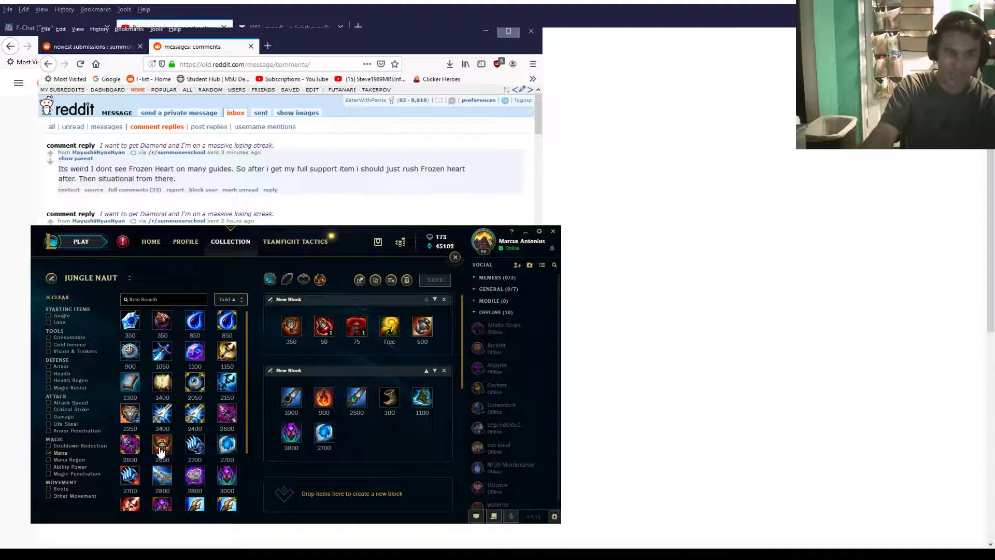
mouse_move(162, 447)
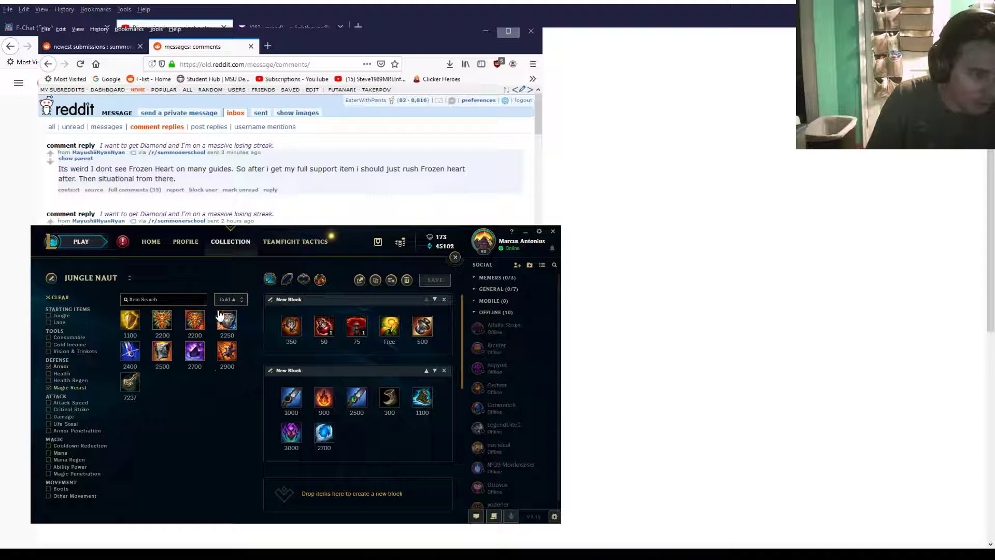
mouse_move(162, 319)
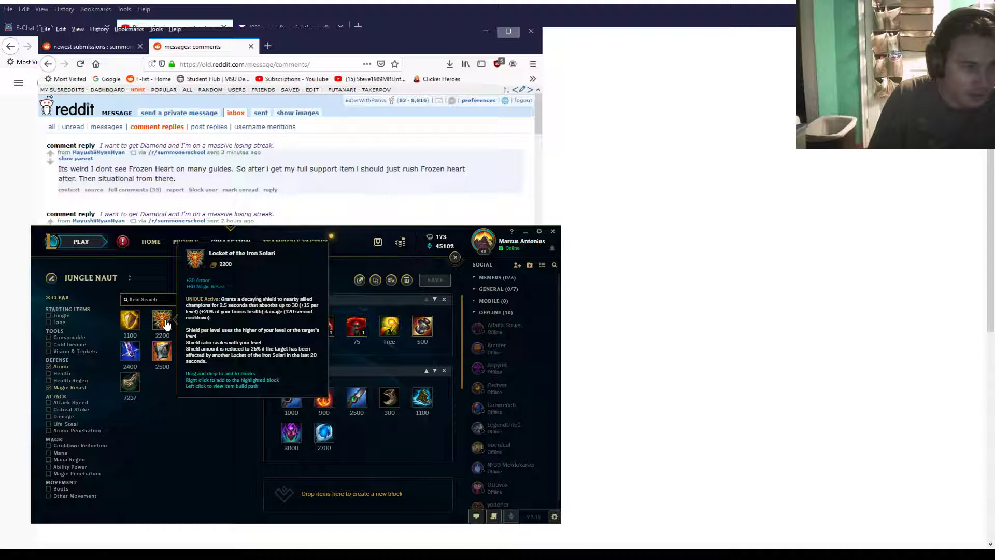